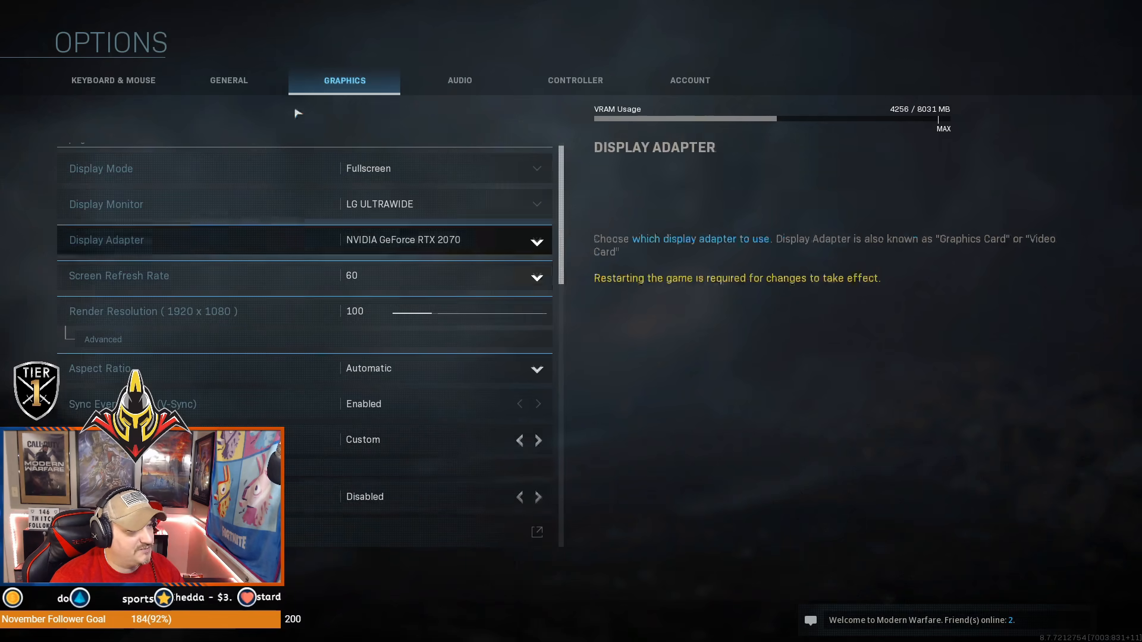
In the Audio settings, switch Voice Chat Recording Mode from Open Mic to Push to Talk.
{"action": "left_click", "coordinate": [458, 80]}
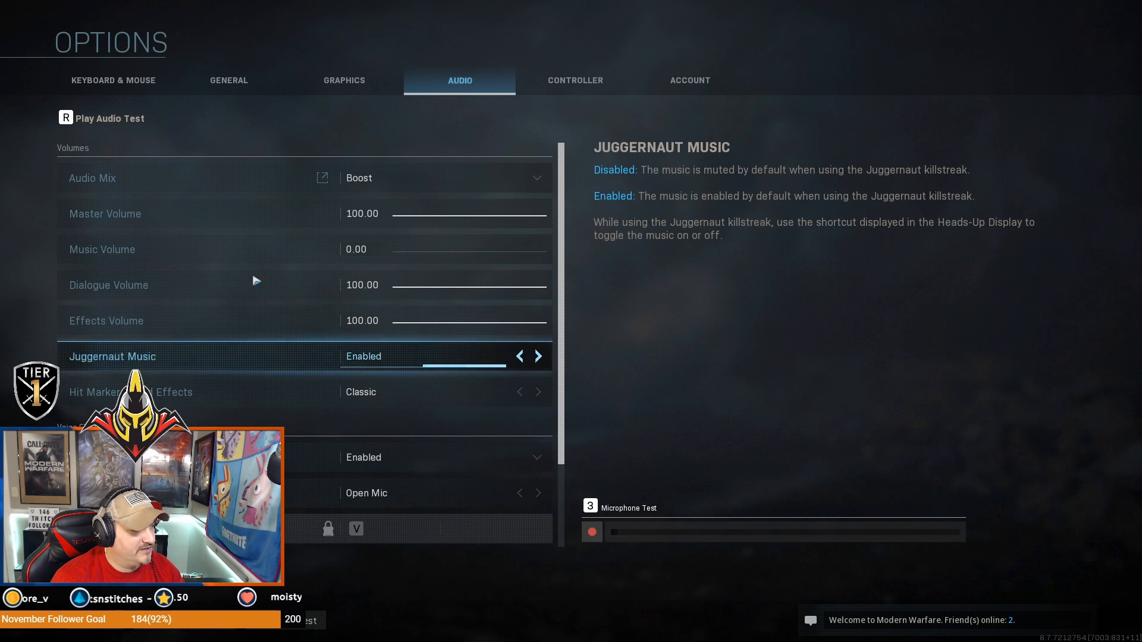
{"action": "scroll", "scroll_direction": "down", "scroll_amount": 3}
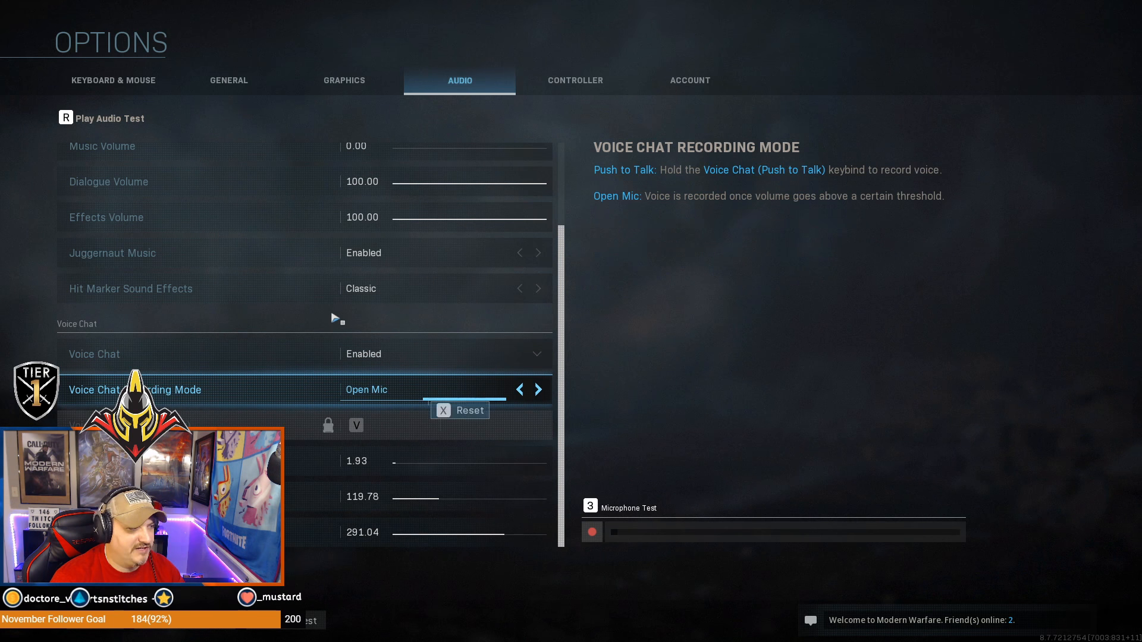
{"action": "left_click", "coordinate": [537, 389]}
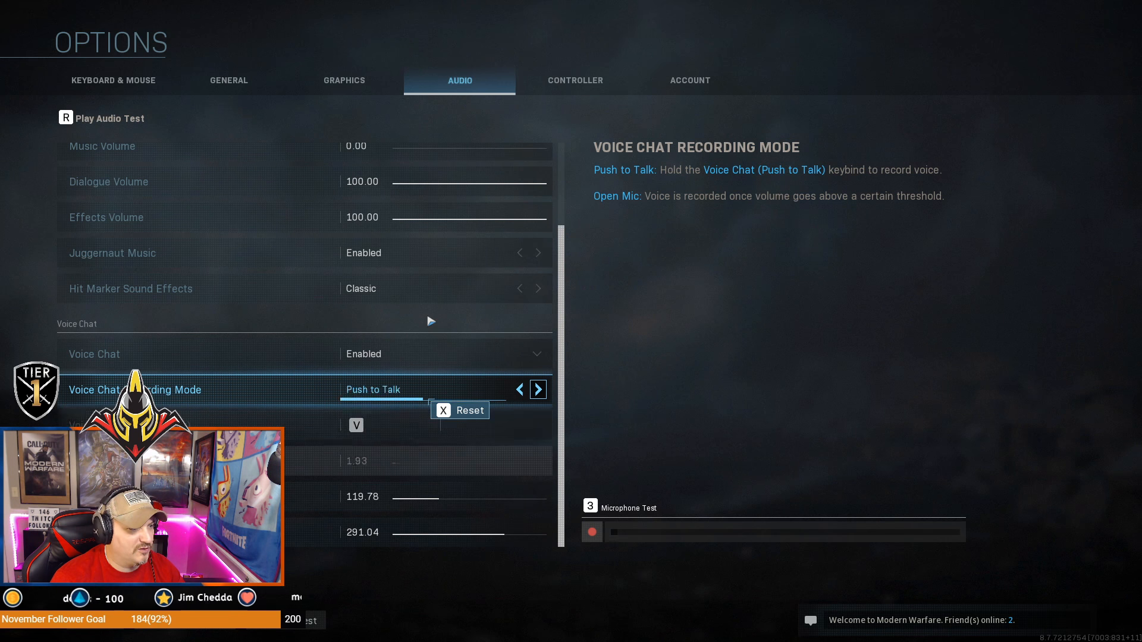
{"action": "key", "text": "down"}
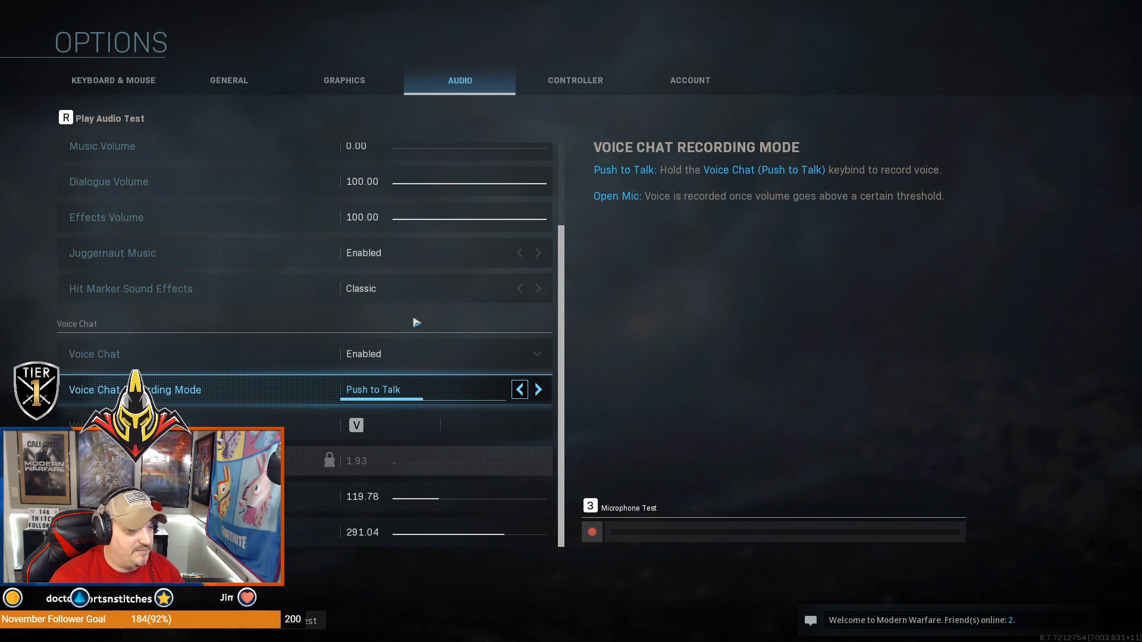
{"action": "left_click", "coordinate": [539, 390]}
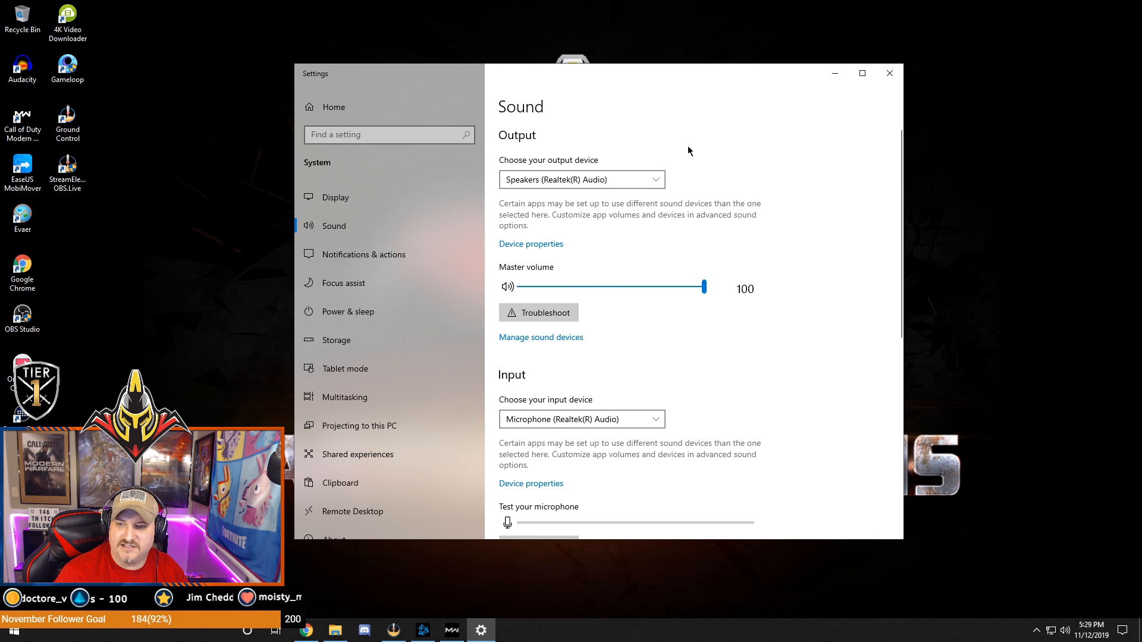
{"action": "mouse_move", "coordinate": [629, 311]}
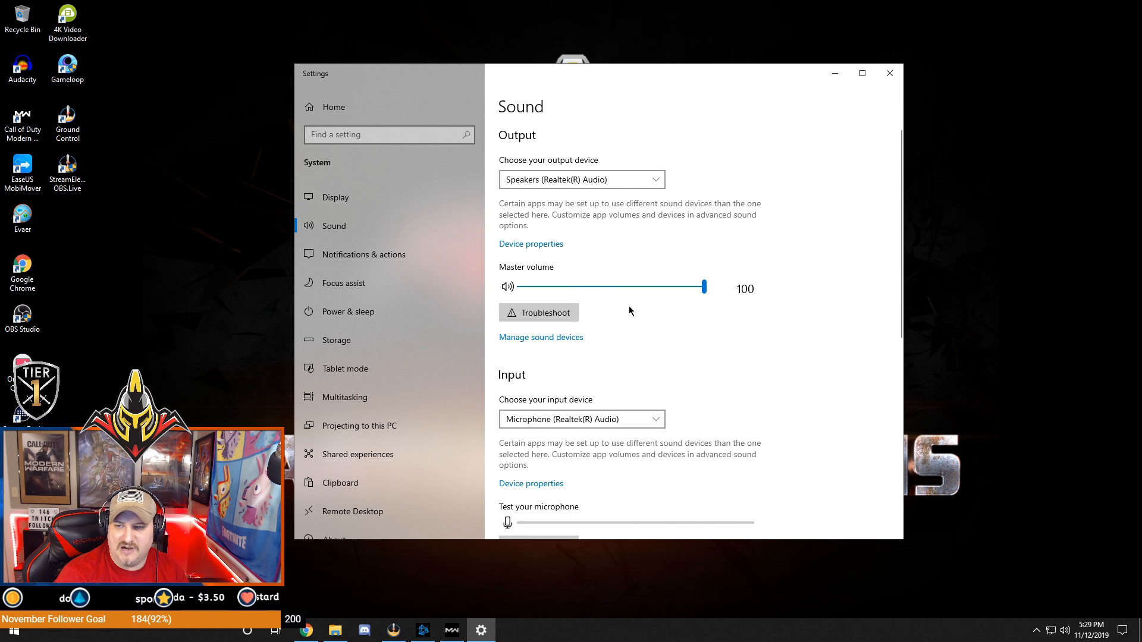
Maximize Settings and review the Sound input devices, leaving the Realtek Audio microphone selected.
{"action": "scroll", "scroll_direction": "down", "scroll_amount": 3}
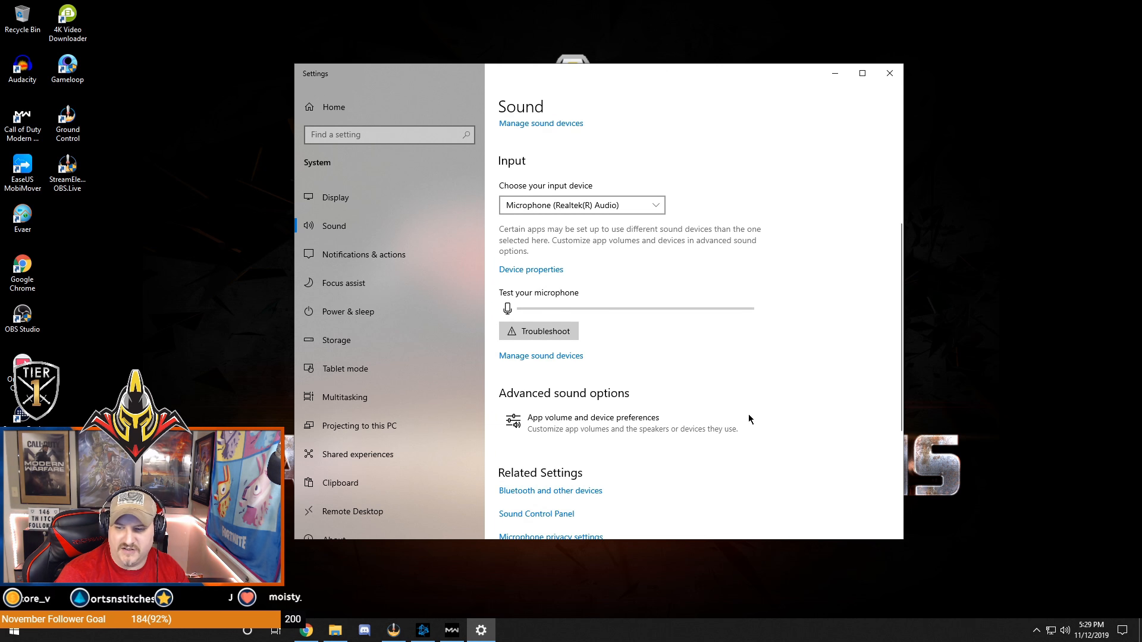
{"action": "left_click", "coordinate": [862, 73]}
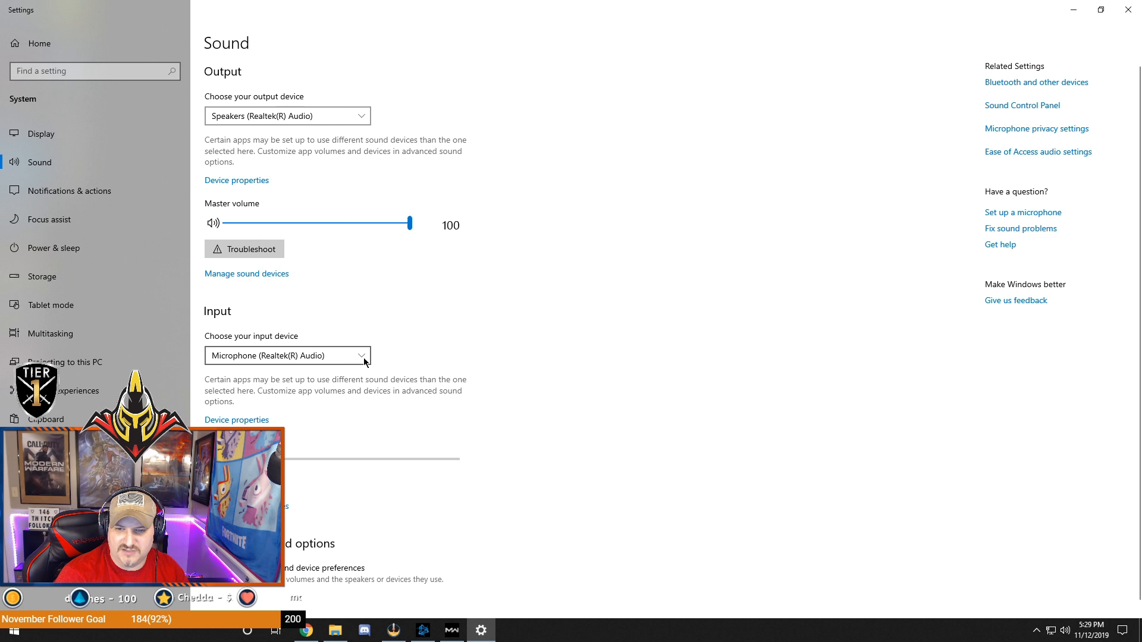
{"action": "left_click", "coordinate": [286, 356]}
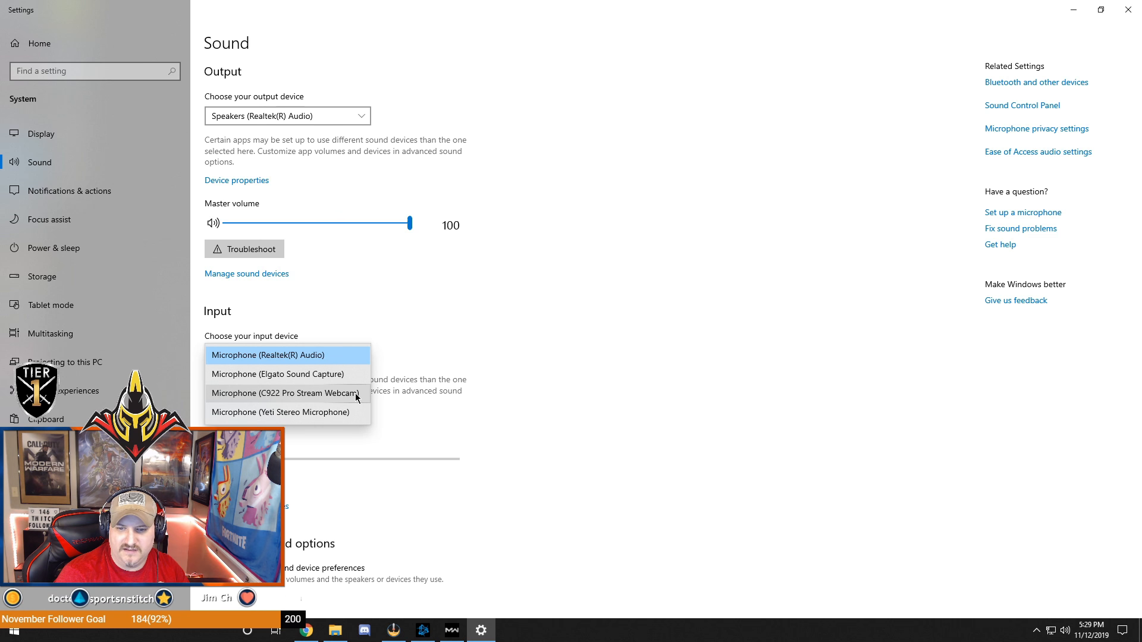
{"action": "mouse_move", "coordinate": [486, 311]}
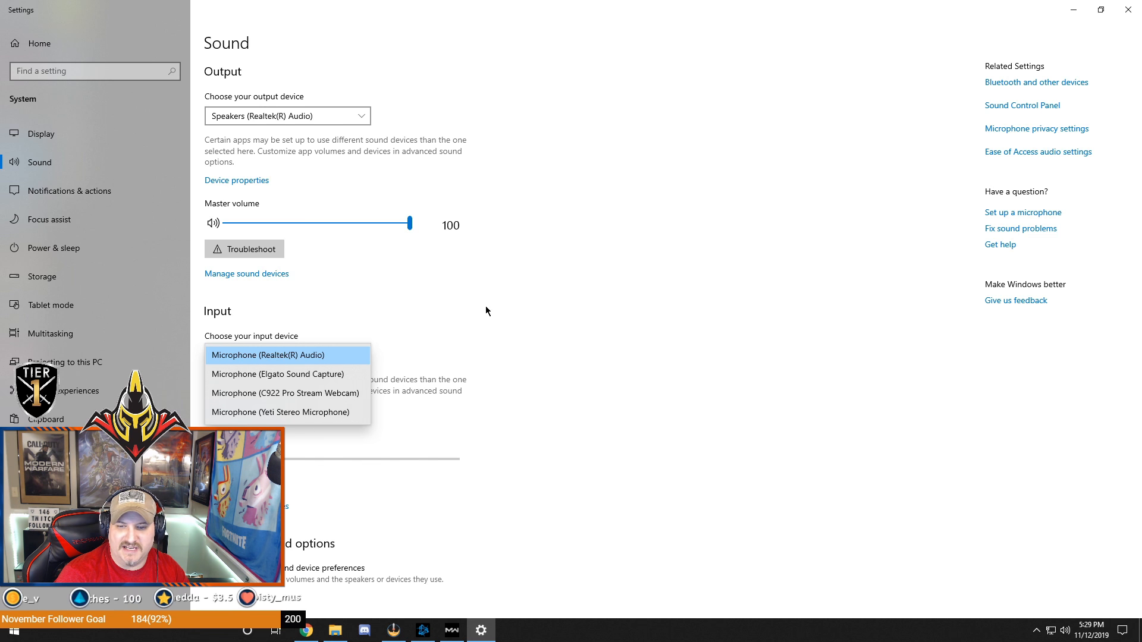
{"action": "left_click", "coordinate": [267, 355]}
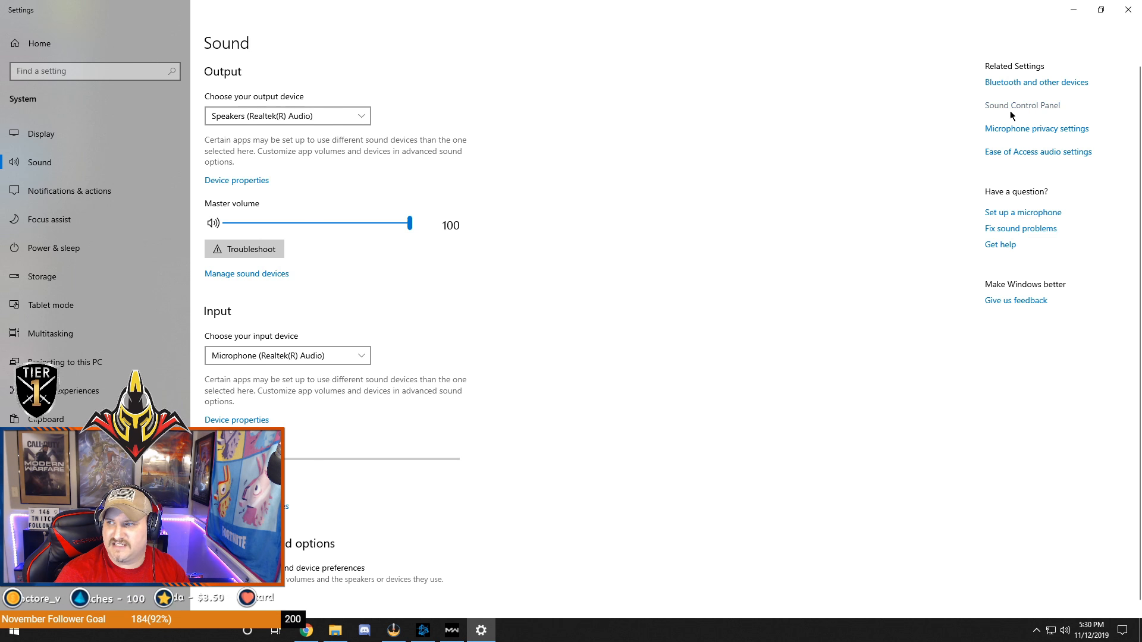
In the classic Sound Control Panel, set LG ULTRAWIDE as the default communication device.
{"action": "left_click", "coordinate": [1021, 104]}
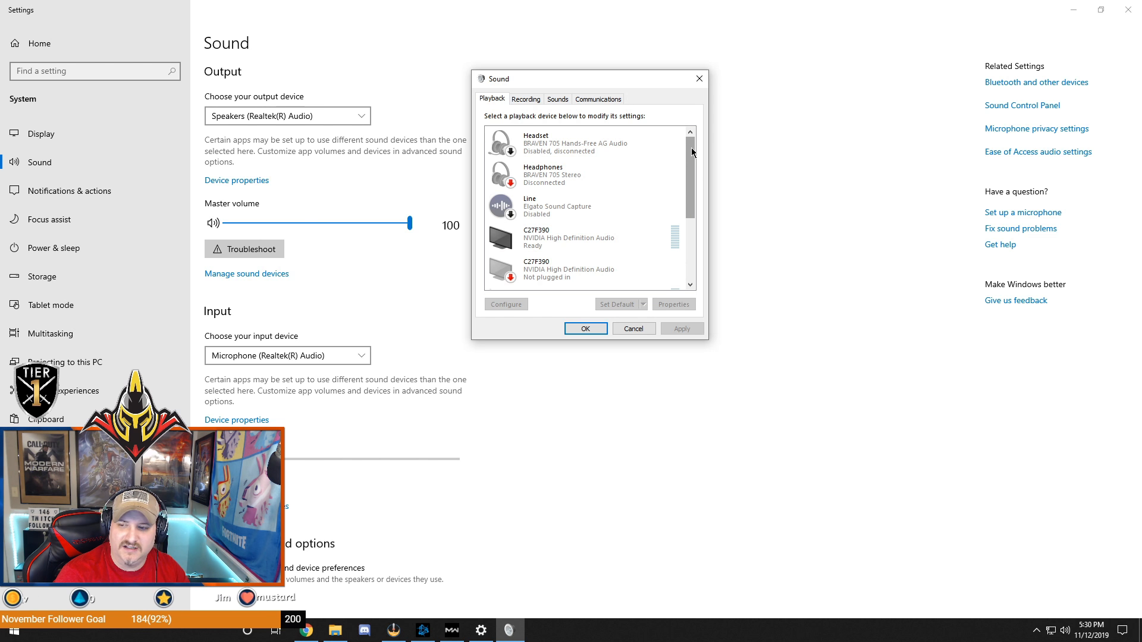
{"action": "scroll", "scroll_direction": "down", "scroll_amount": 3}
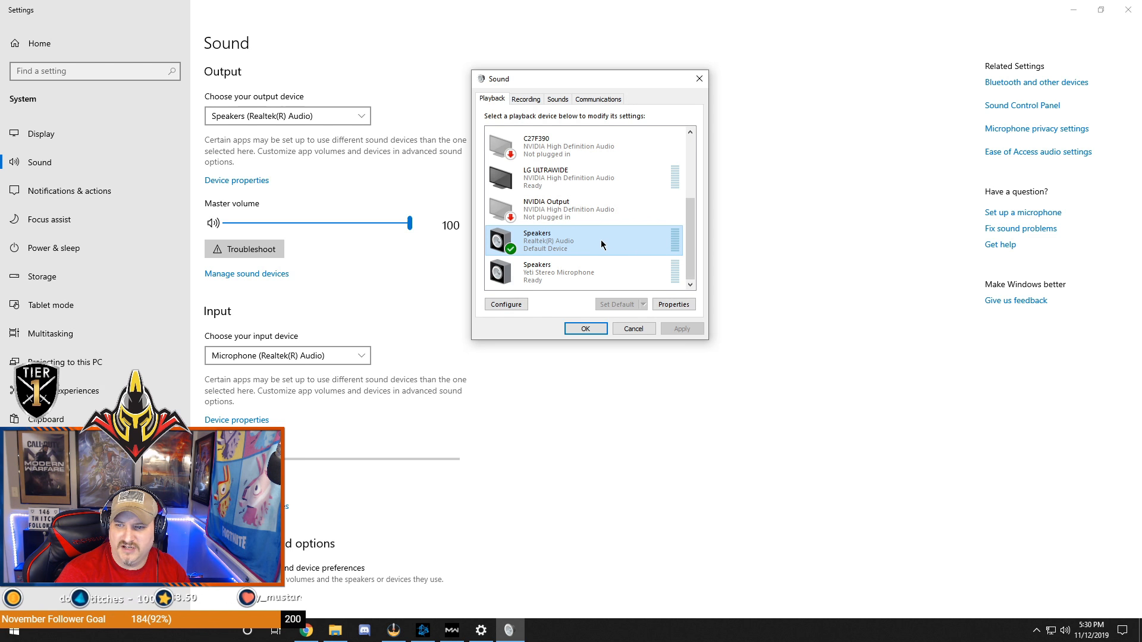
{"action": "mouse_move", "coordinate": [575, 240]}
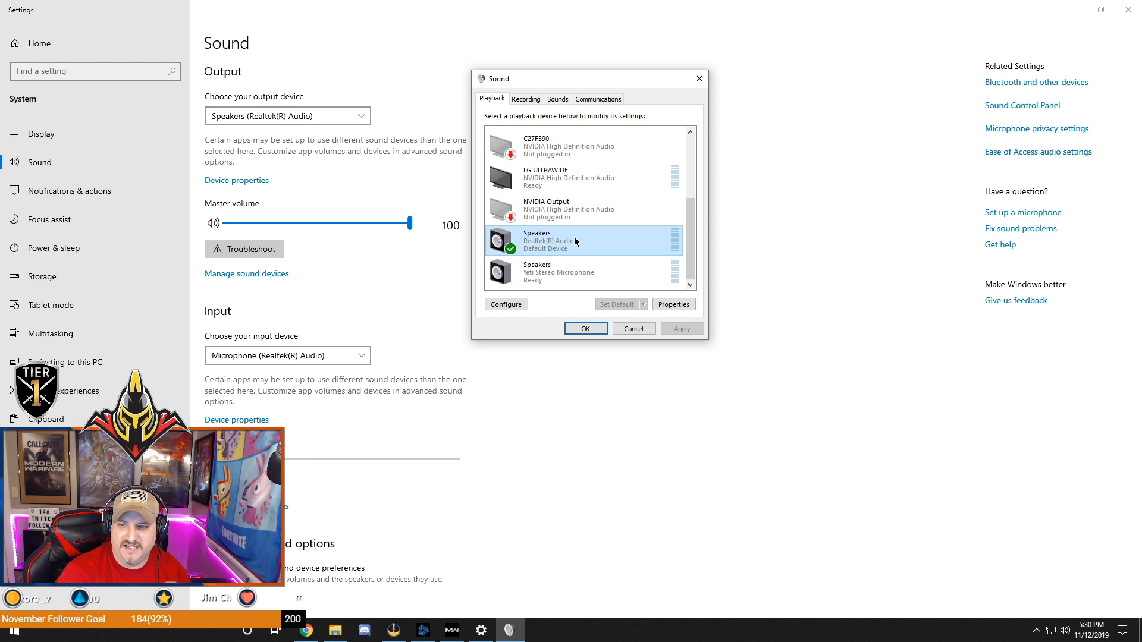
{"action": "mouse_move", "coordinate": [584, 247]}
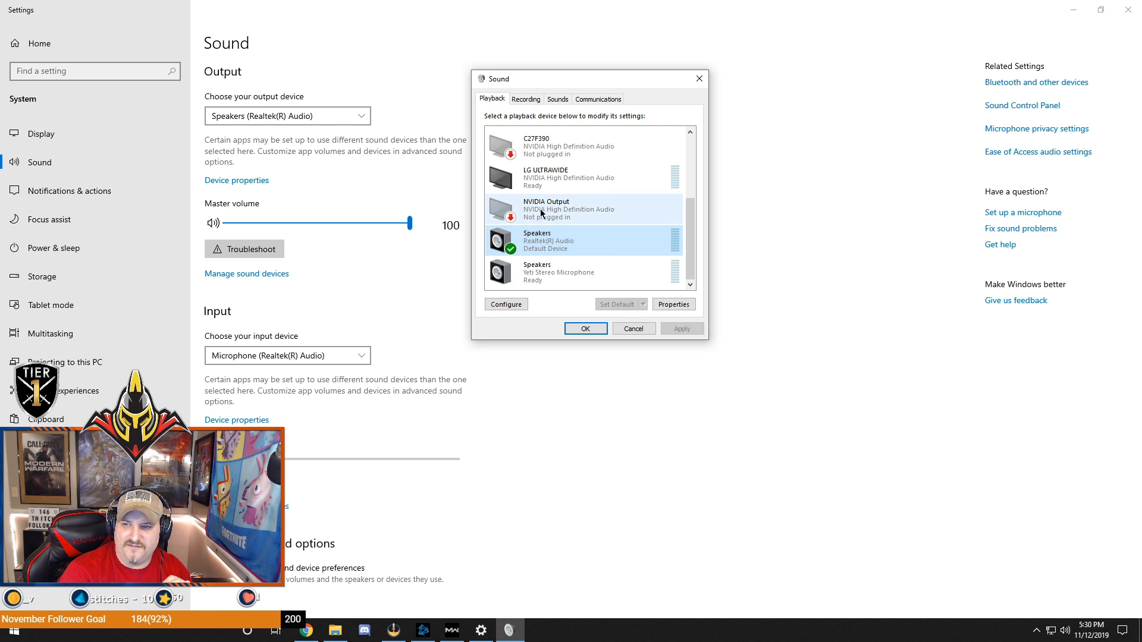
{"action": "left_click", "coordinate": [583, 241]}
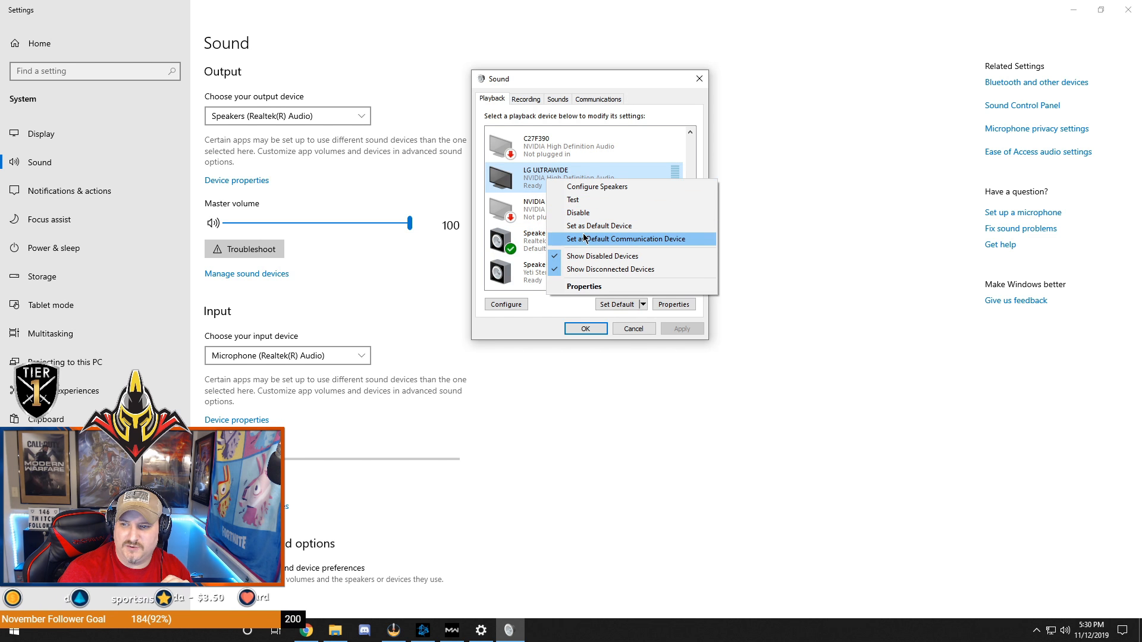
{"action": "left_click", "coordinate": [635, 239]}
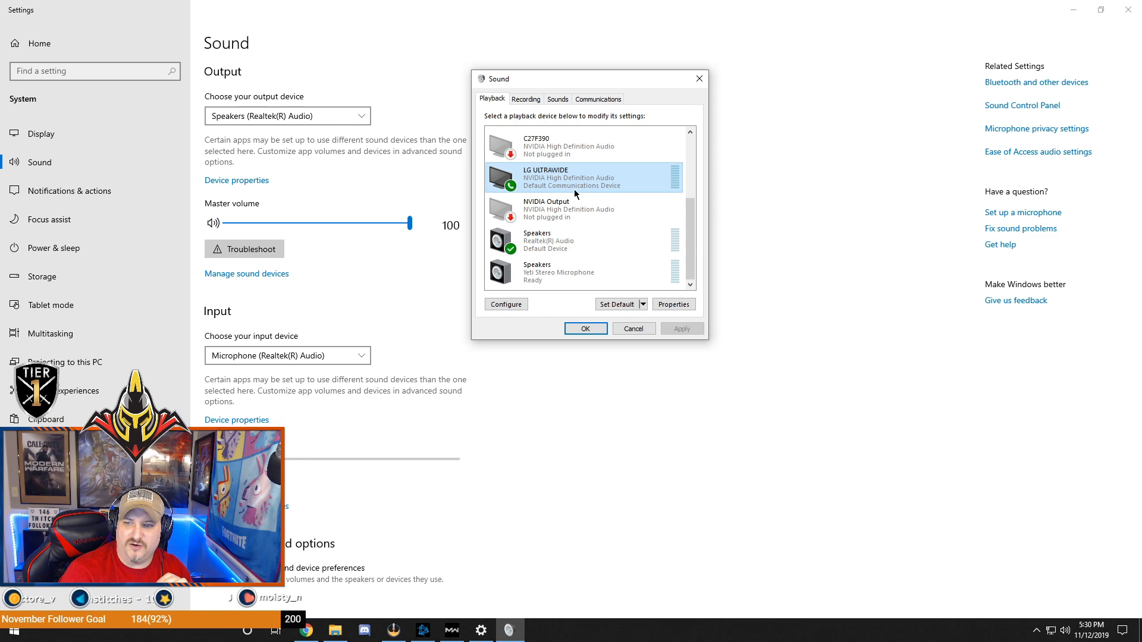
{"action": "mouse_move", "coordinate": [581, 188]}
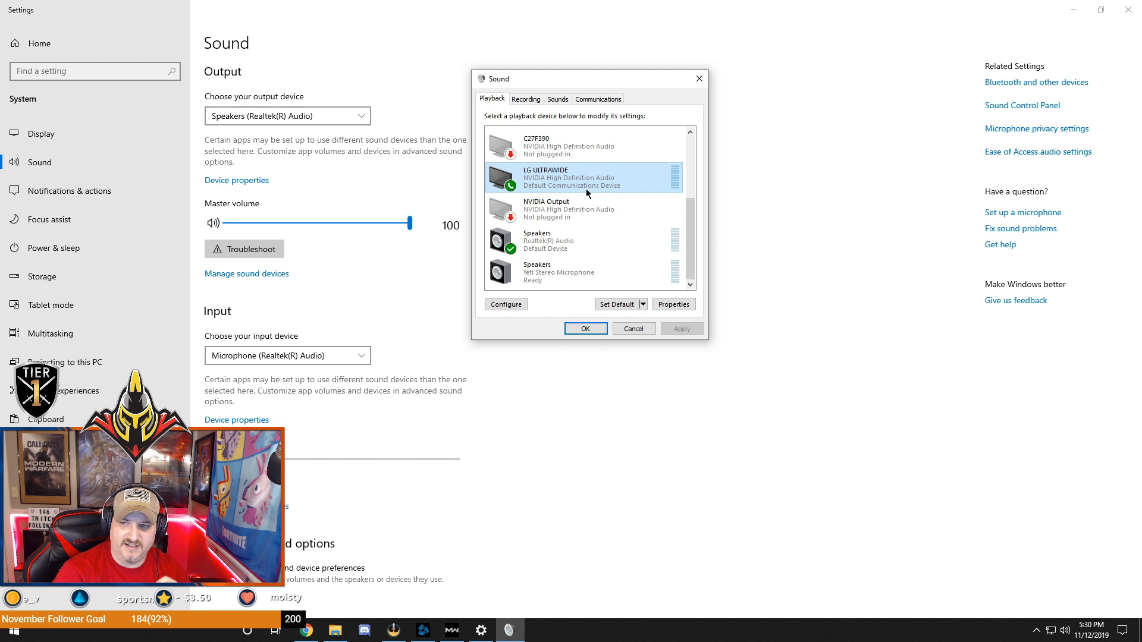
{"action": "mouse_move", "coordinate": [503, 98]}
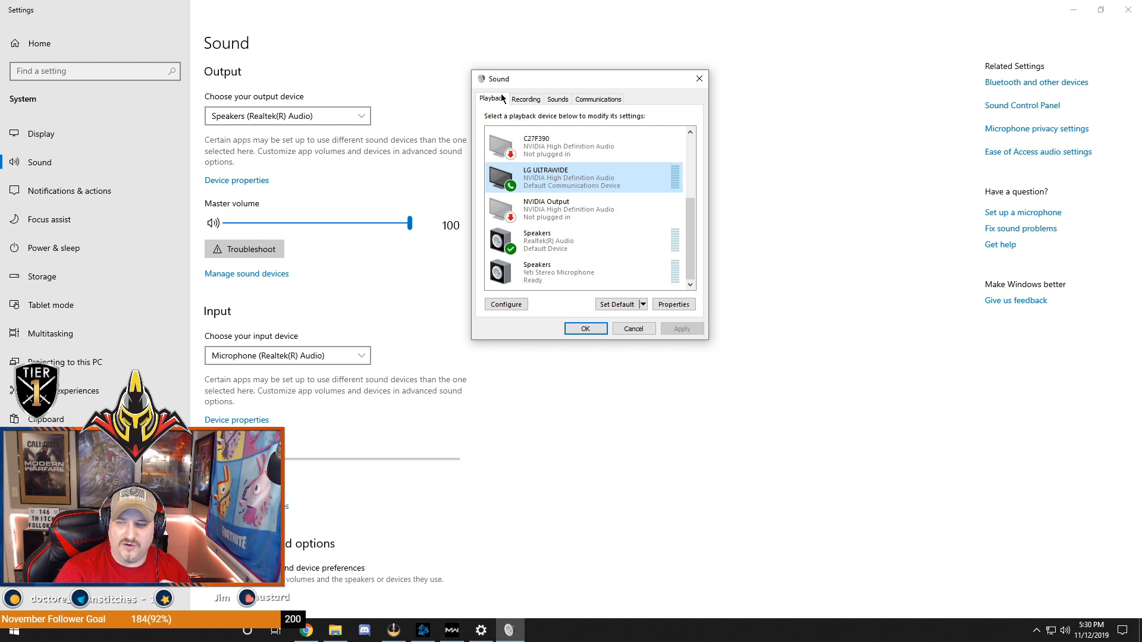
{"action": "mouse_move", "coordinate": [563, 173]}
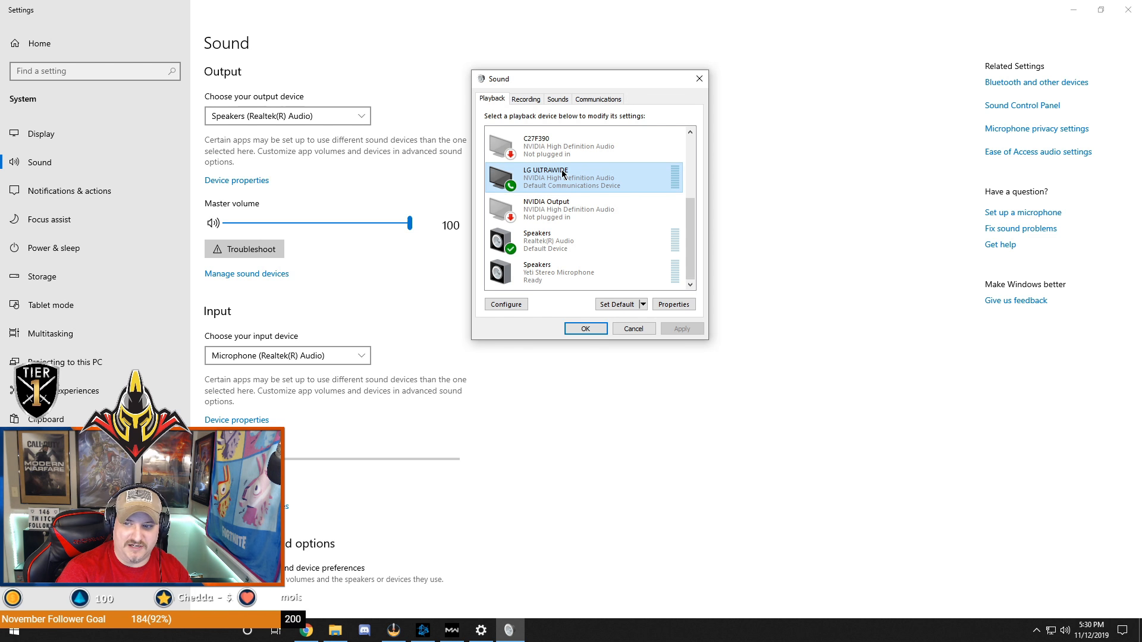
{"action": "mouse_move", "coordinate": [567, 191]}
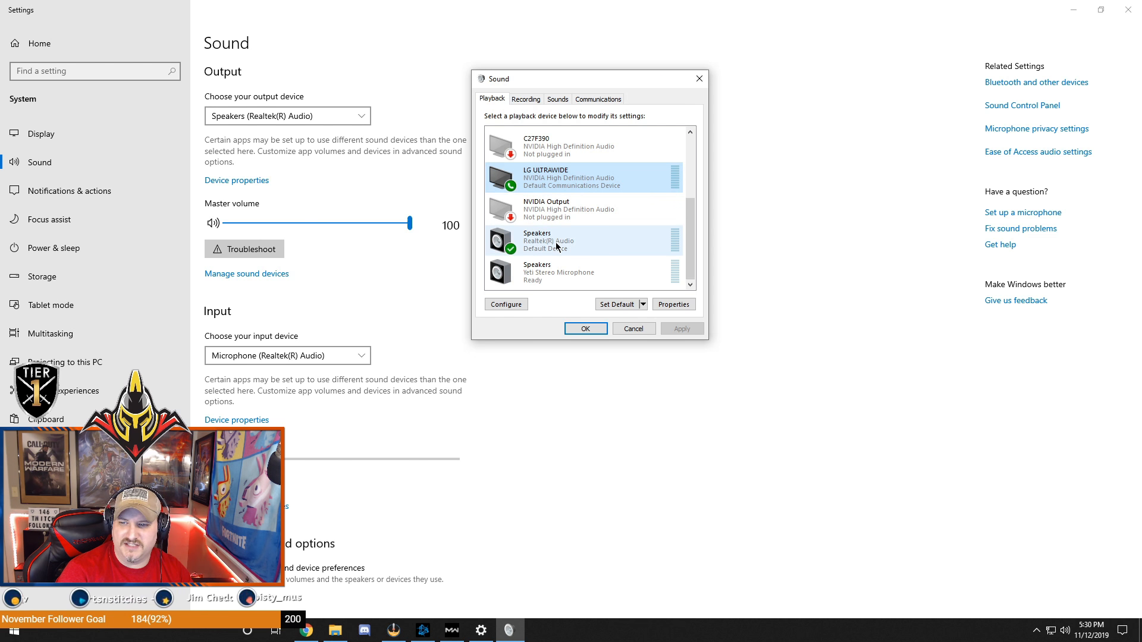
Make Speakers (Realtek) the default communication device instead of LG ULTRAWIDE.
{"action": "right_click", "coordinate": [537, 240]}
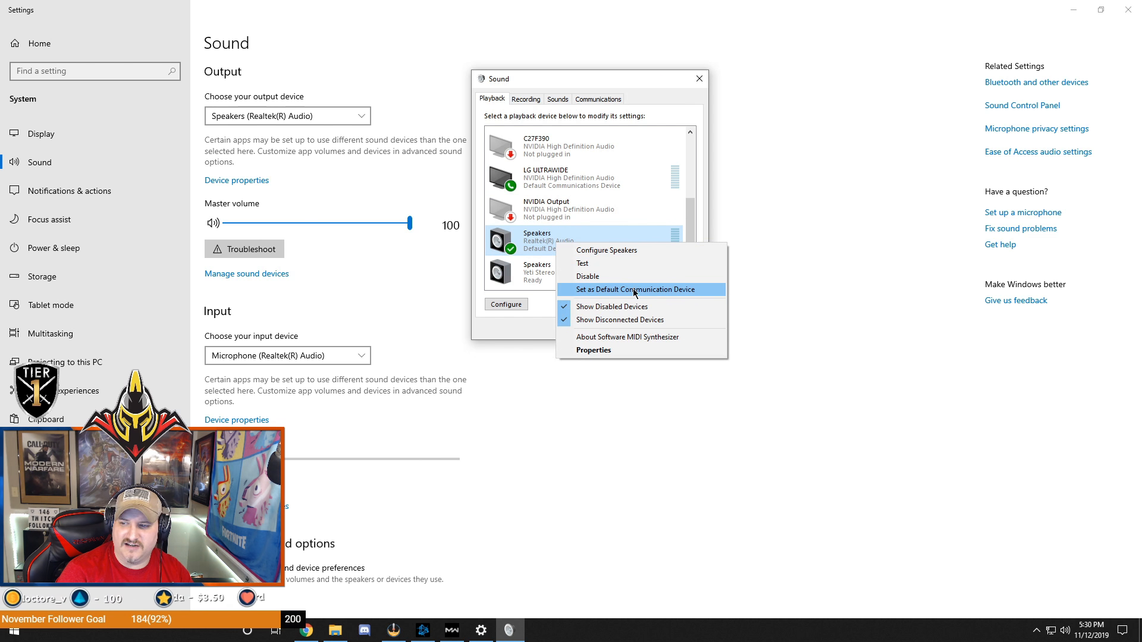
{"action": "left_click", "coordinate": [635, 289]}
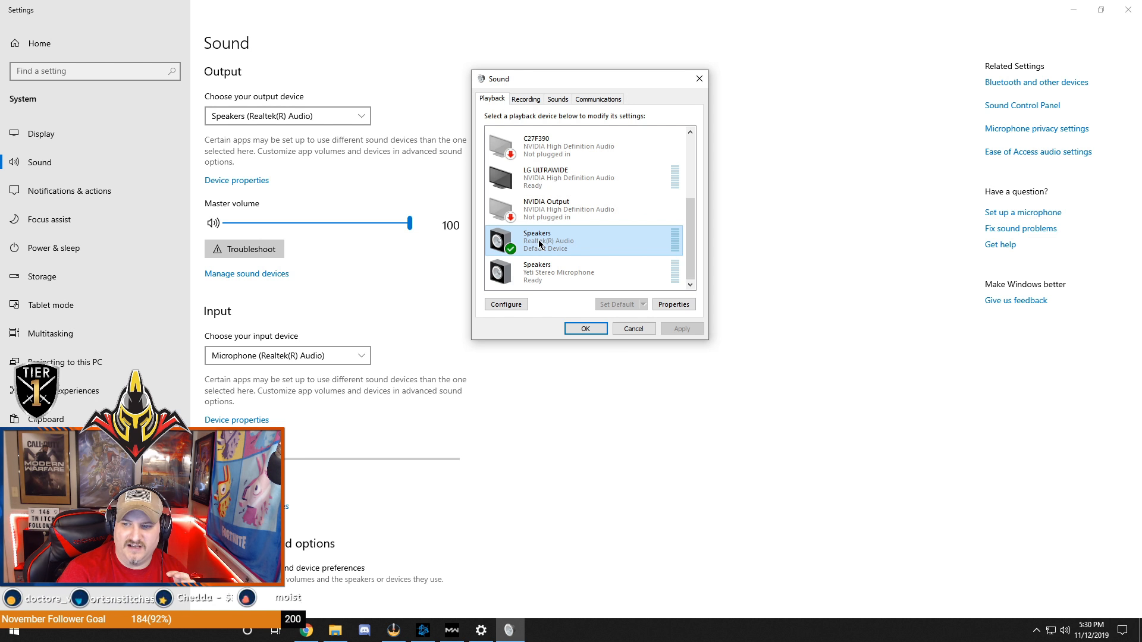
{"action": "right_click", "coordinate": [539, 241]}
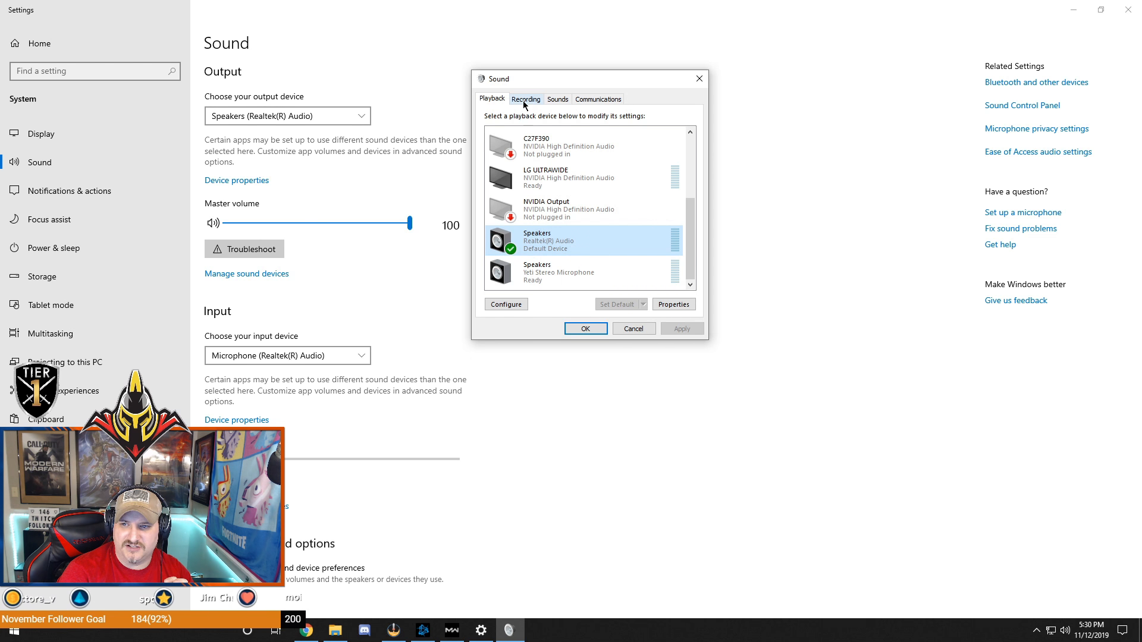
On the Recording tab, confirm Microphone (Realtek) as the default recording device and close the Sound window.
{"action": "left_click", "coordinate": [526, 98]}
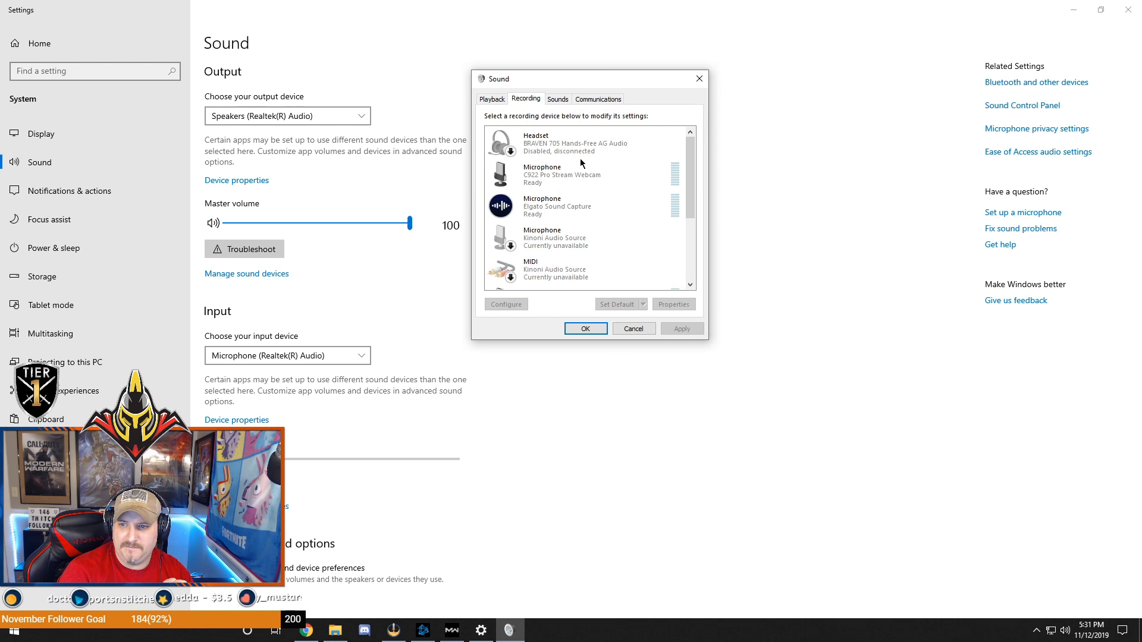
{"action": "left_click", "coordinate": [561, 174]}
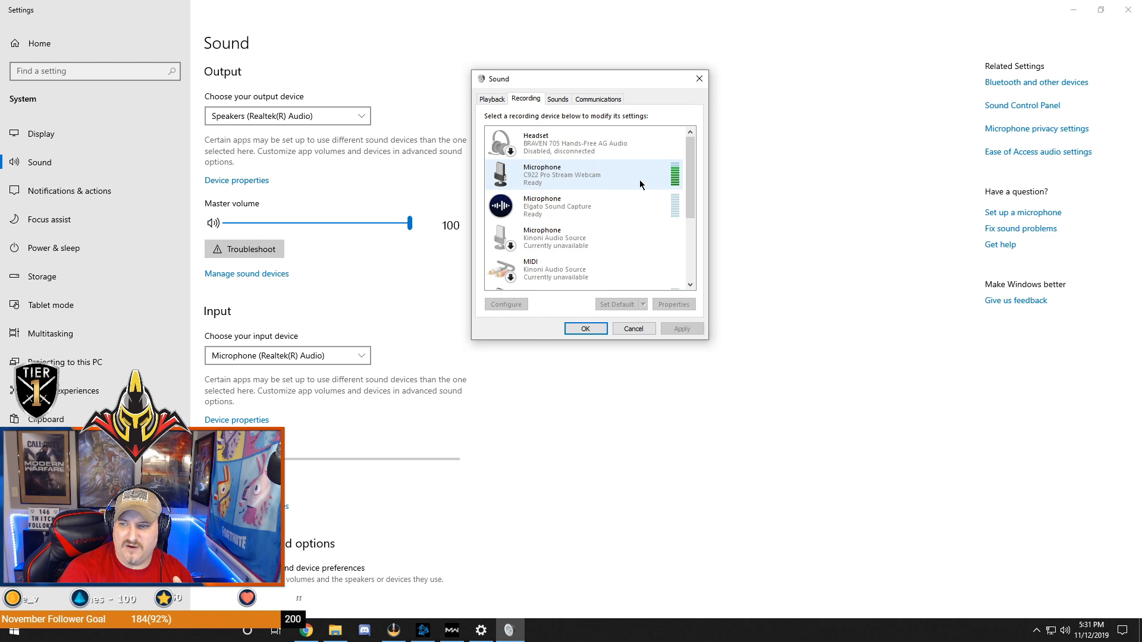
{"action": "scroll", "scroll_direction": "down", "scroll_amount": 3}
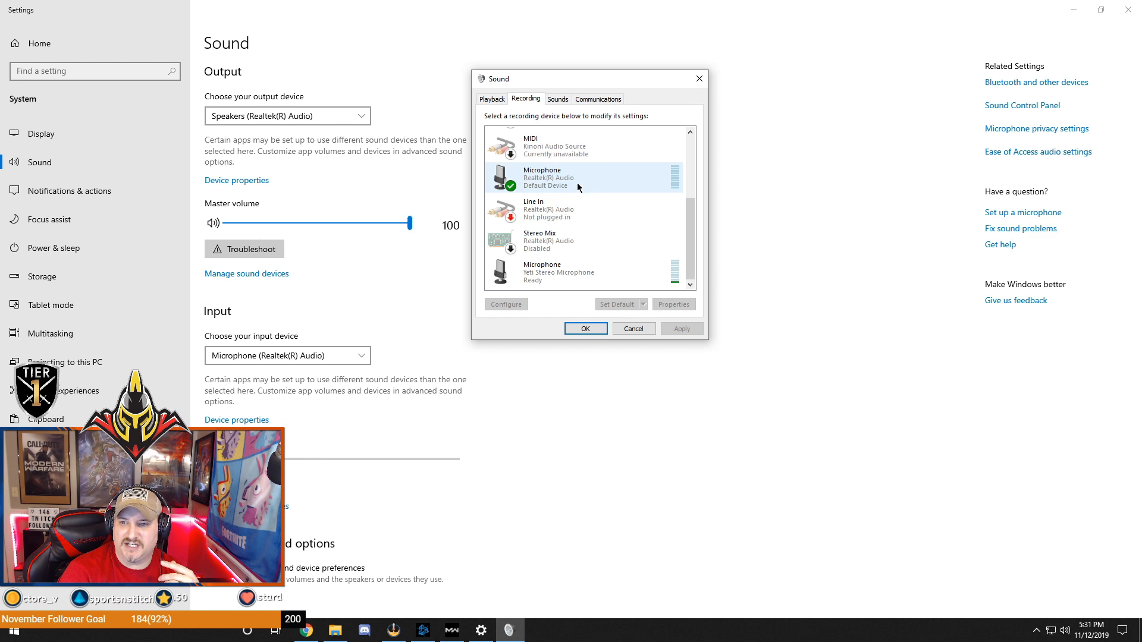
{"action": "right_click", "coordinate": [576, 178]}
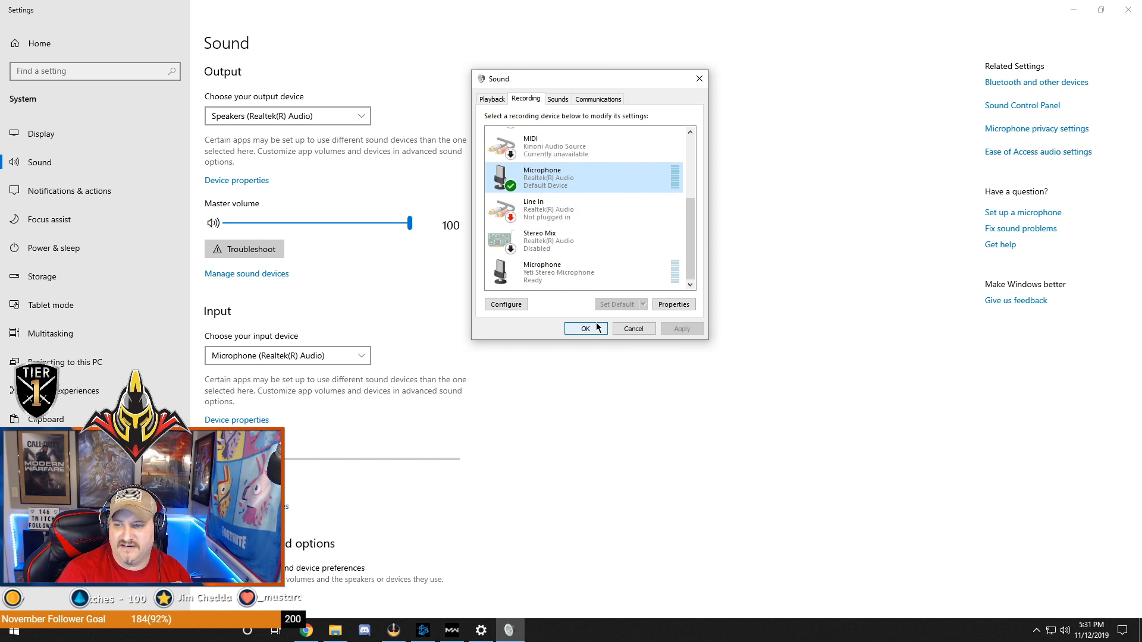
{"action": "left_click", "coordinate": [585, 329]}
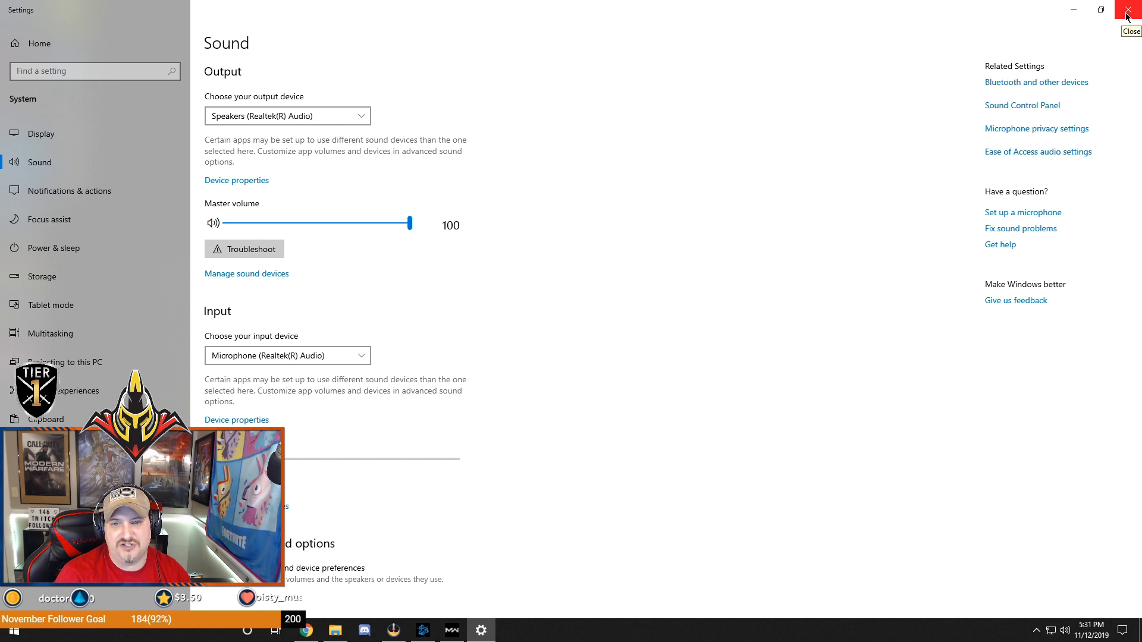
{"action": "mouse_move", "coordinate": [1022, 104]}
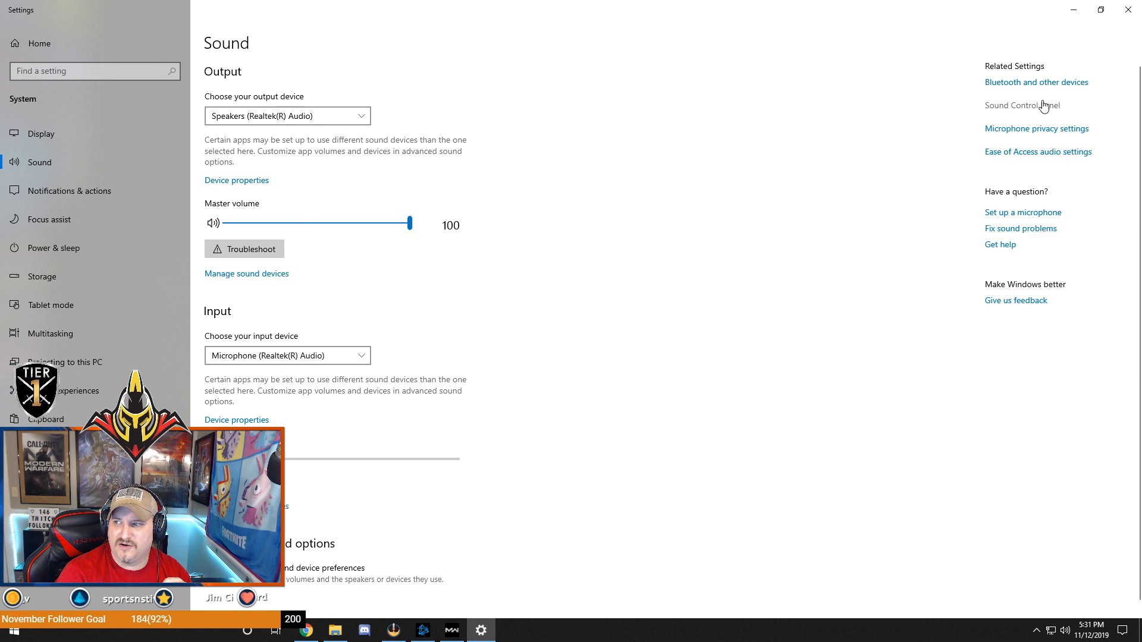
{"action": "left_click", "coordinate": [1021, 105]}
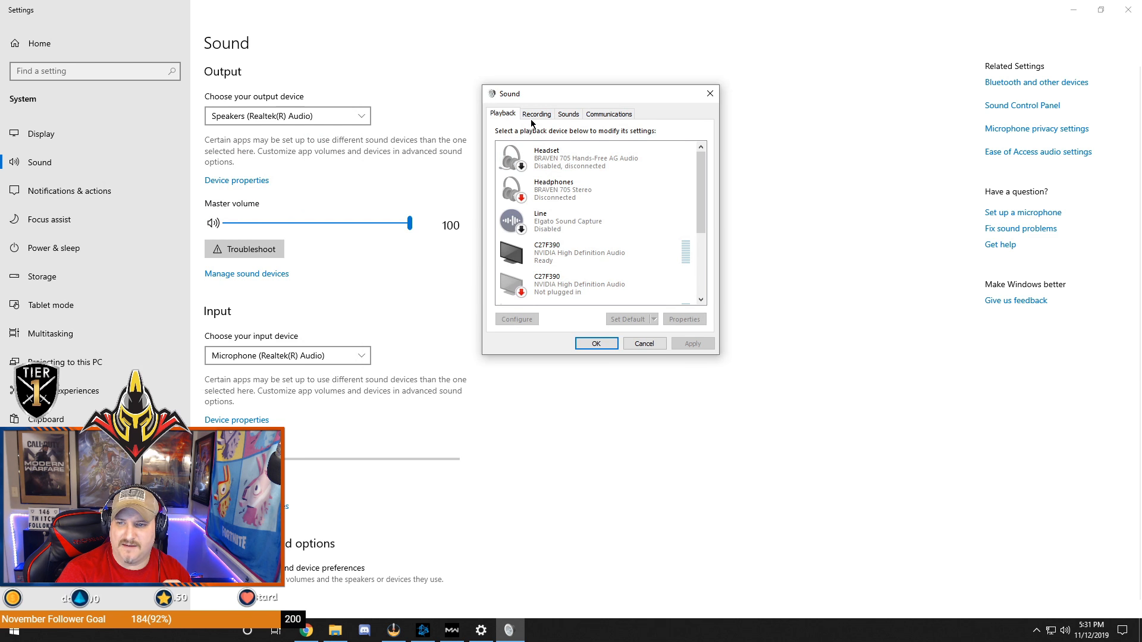
{"action": "left_click", "coordinate": [536, 114]}
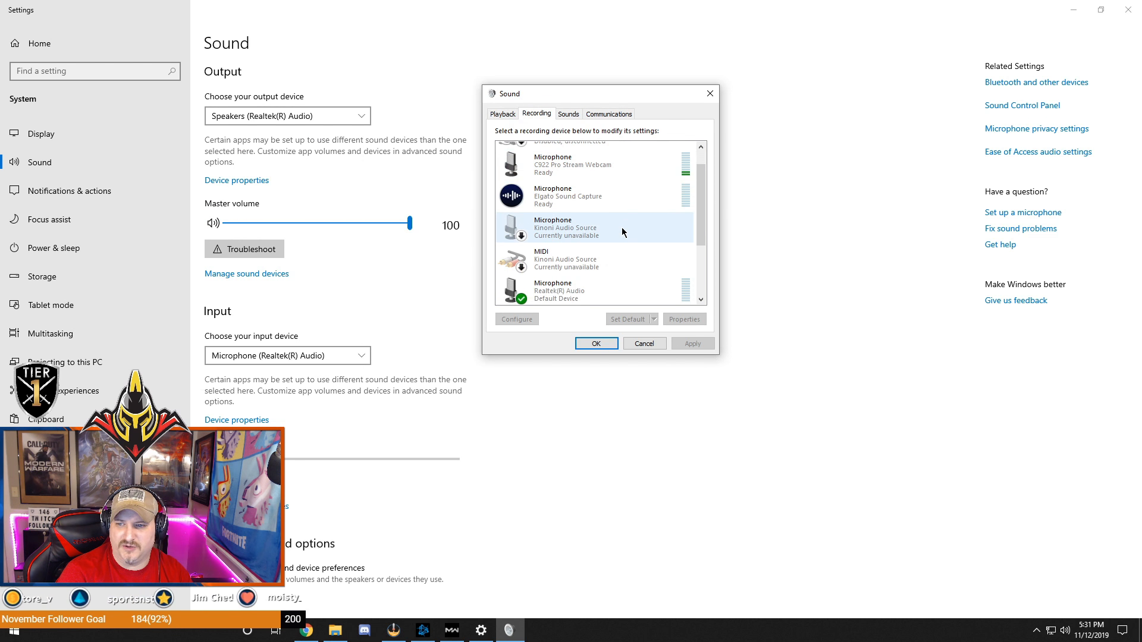
{"action": "scroll", "scroll_direction": "down", "scroll_amount": 3}
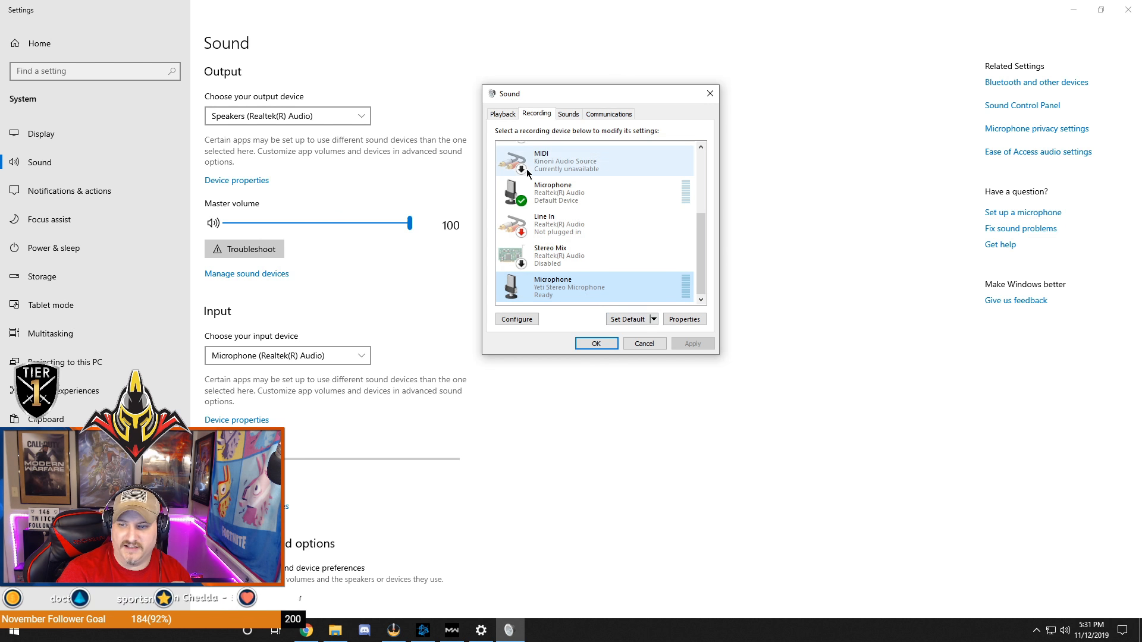
{"action": "left_click", "coordinate": [502, 114]}
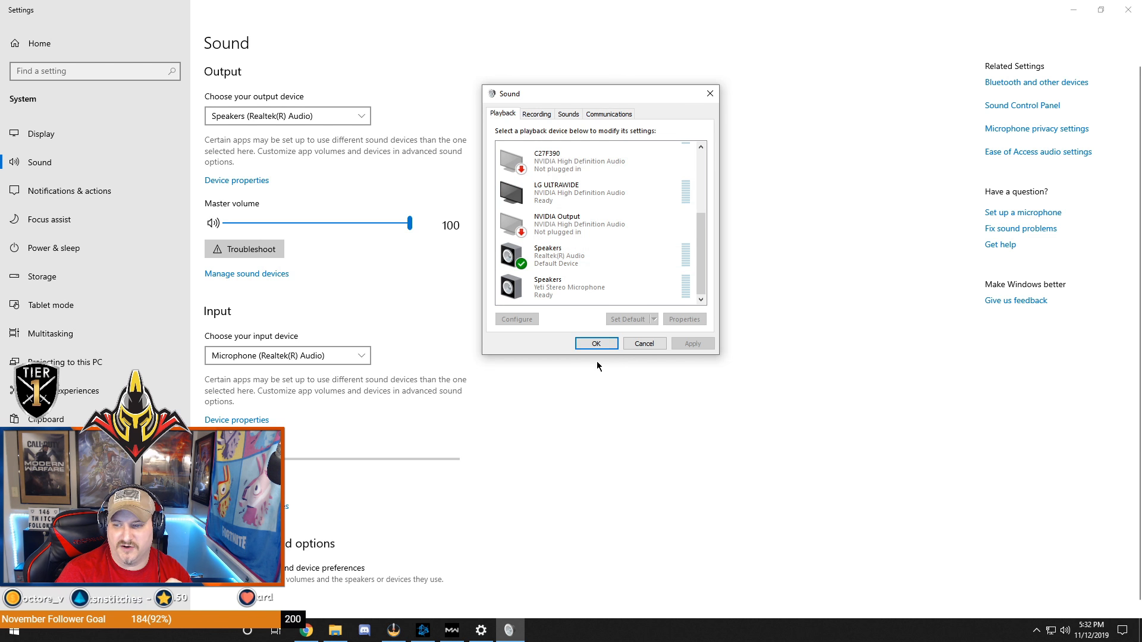
{"action": "left_click", "coordinate": [594, 343]}
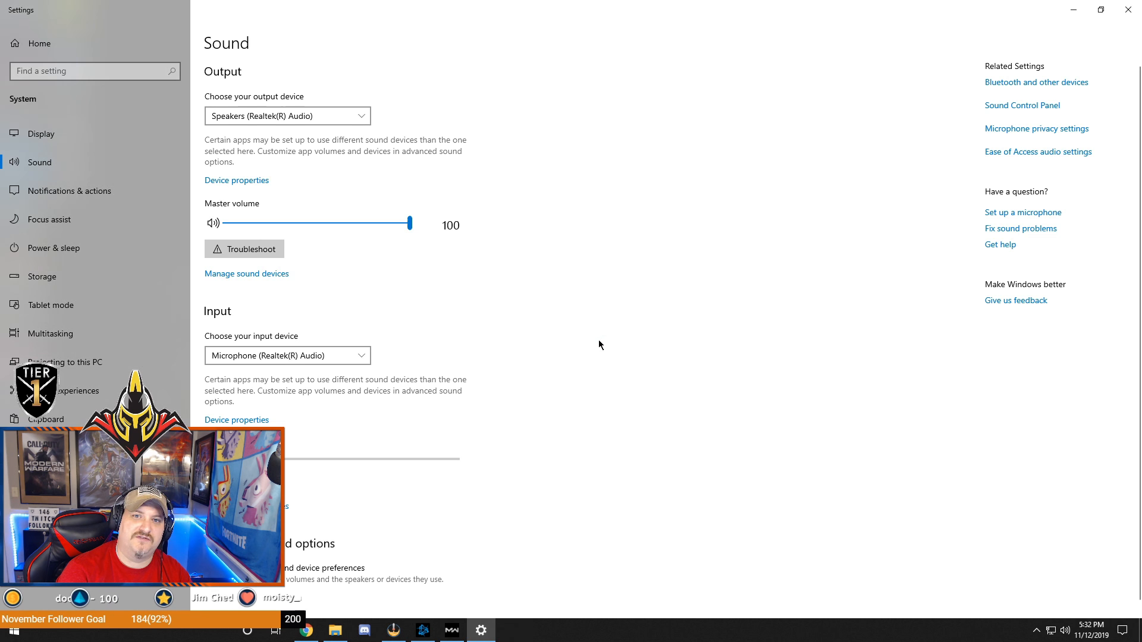